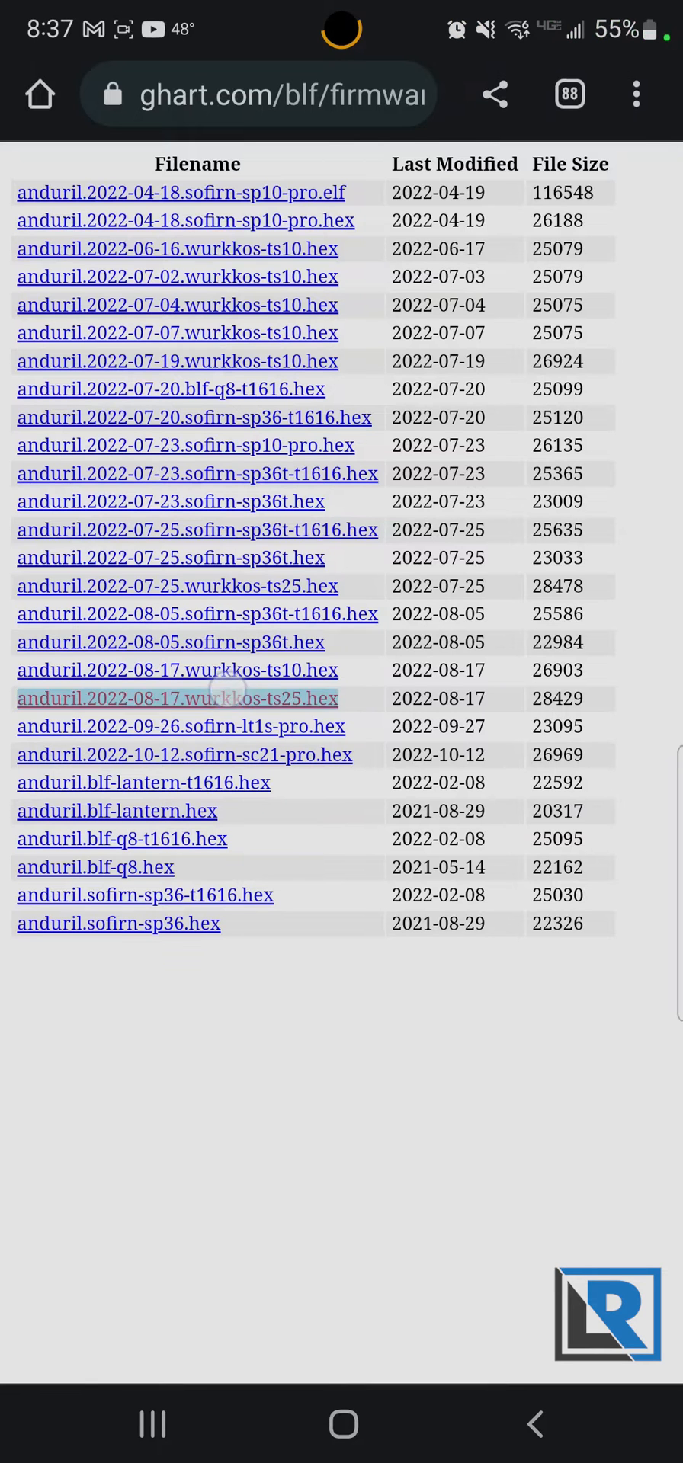
Step: Download another copy of anduril.2022-08-17.wurkkos-ts10.hex from the firmware listing
{"action": "left_click", "coordinate": [177, 698]}
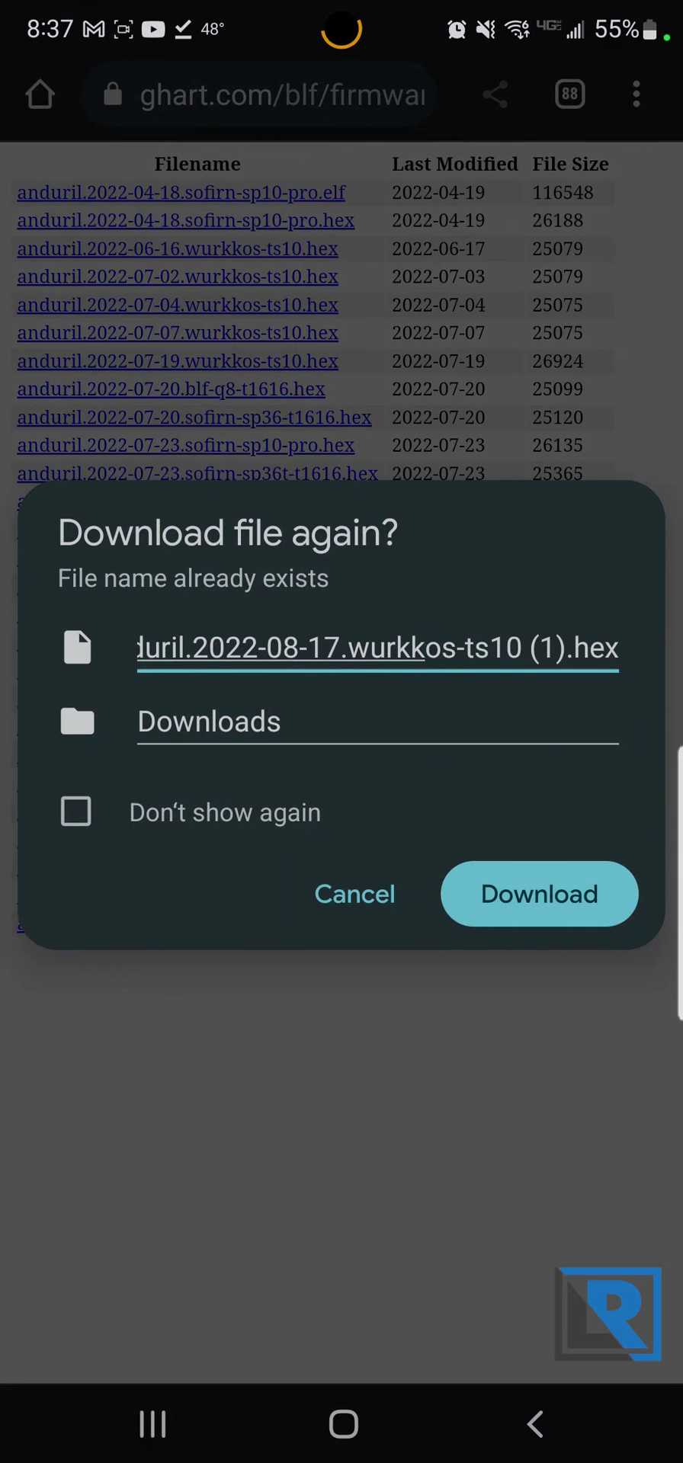
{"action": "left_click", "coordinate": [538, 893]}
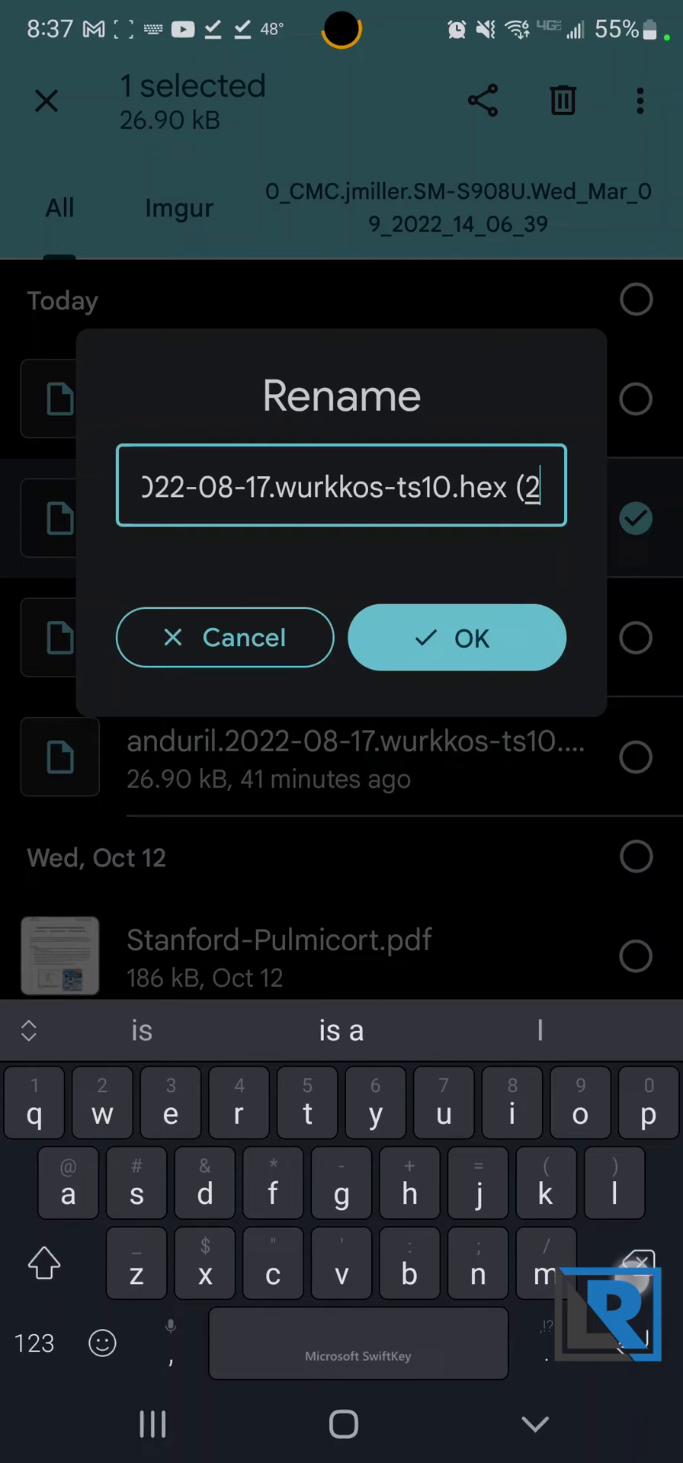
Step: Rename the duplicate to anduril.2022-08-17.wurkkos-ts102.hex, accepting the .hex extension change
{"action": "left_click", "coordinate": [456, 637]}
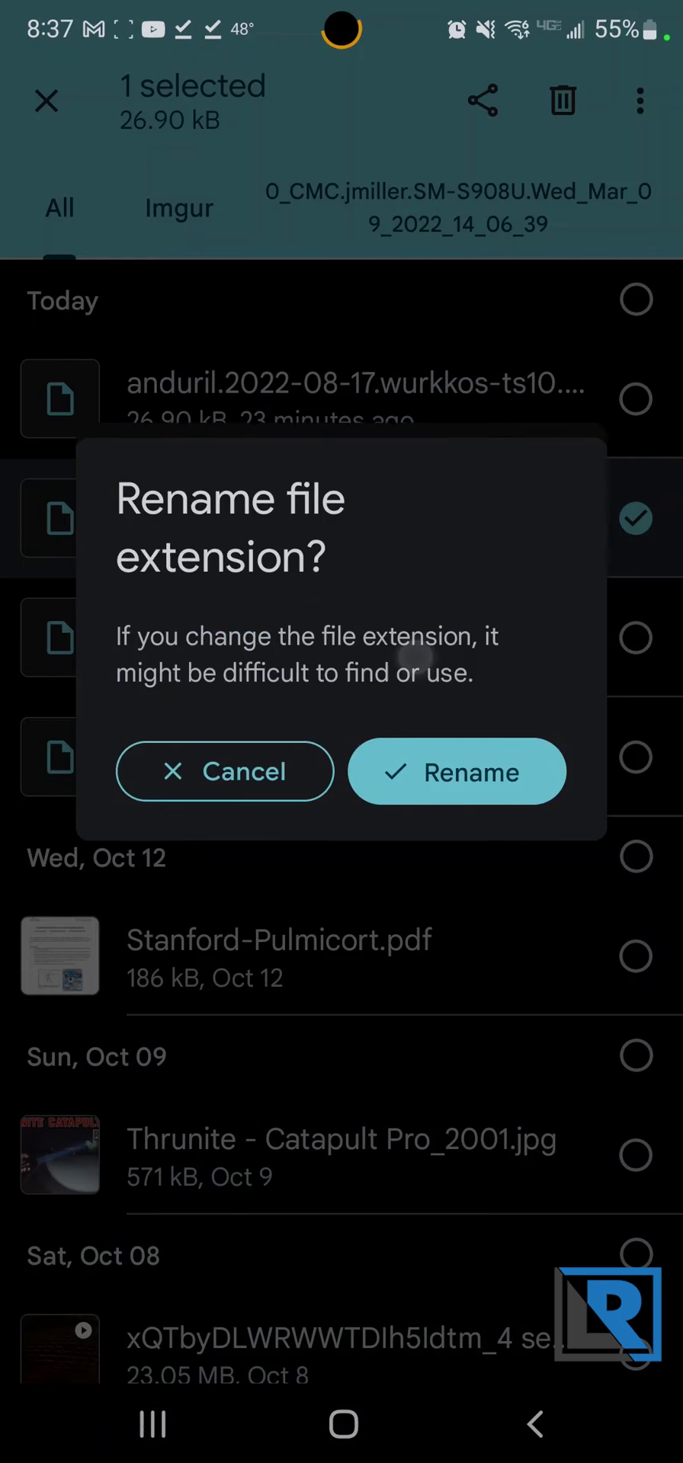
{"action": "left_click", "coordinate": [455, 771]}
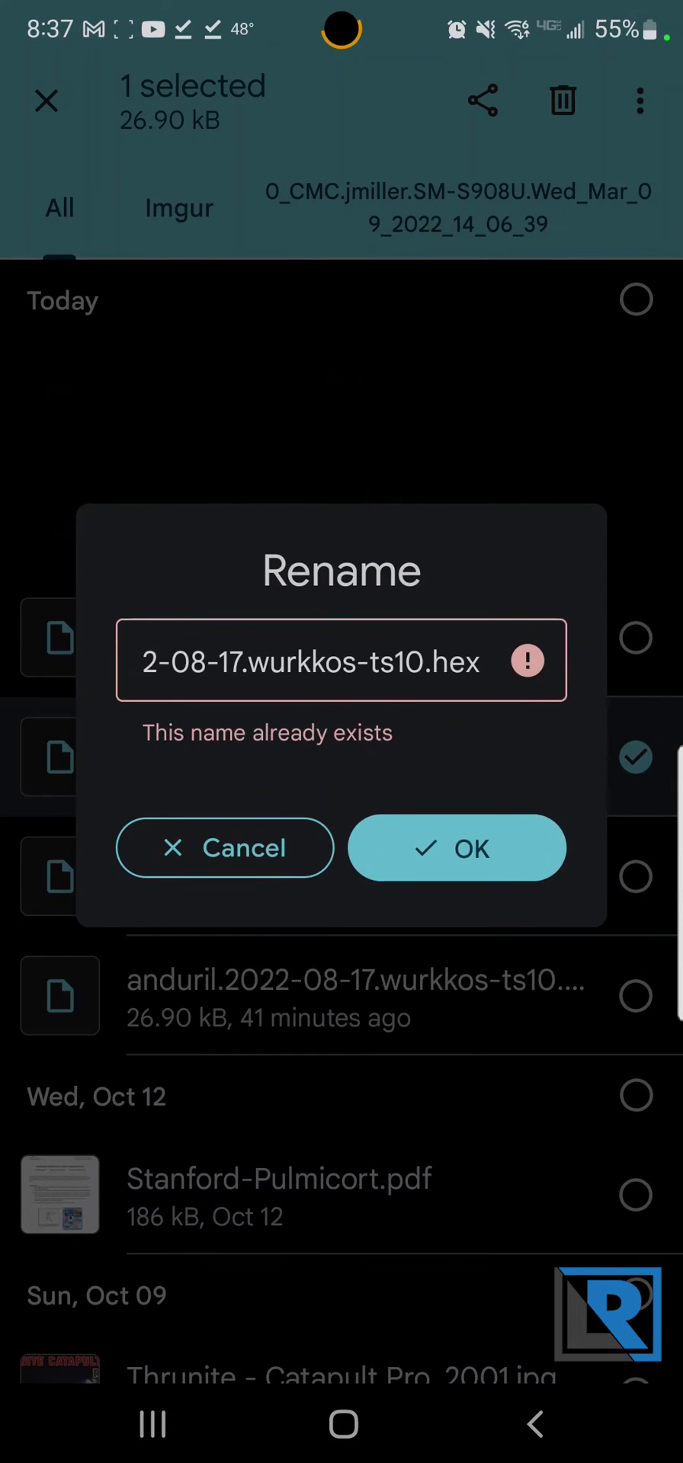
{"action": "left_click", "coordinate": [340, 660]}
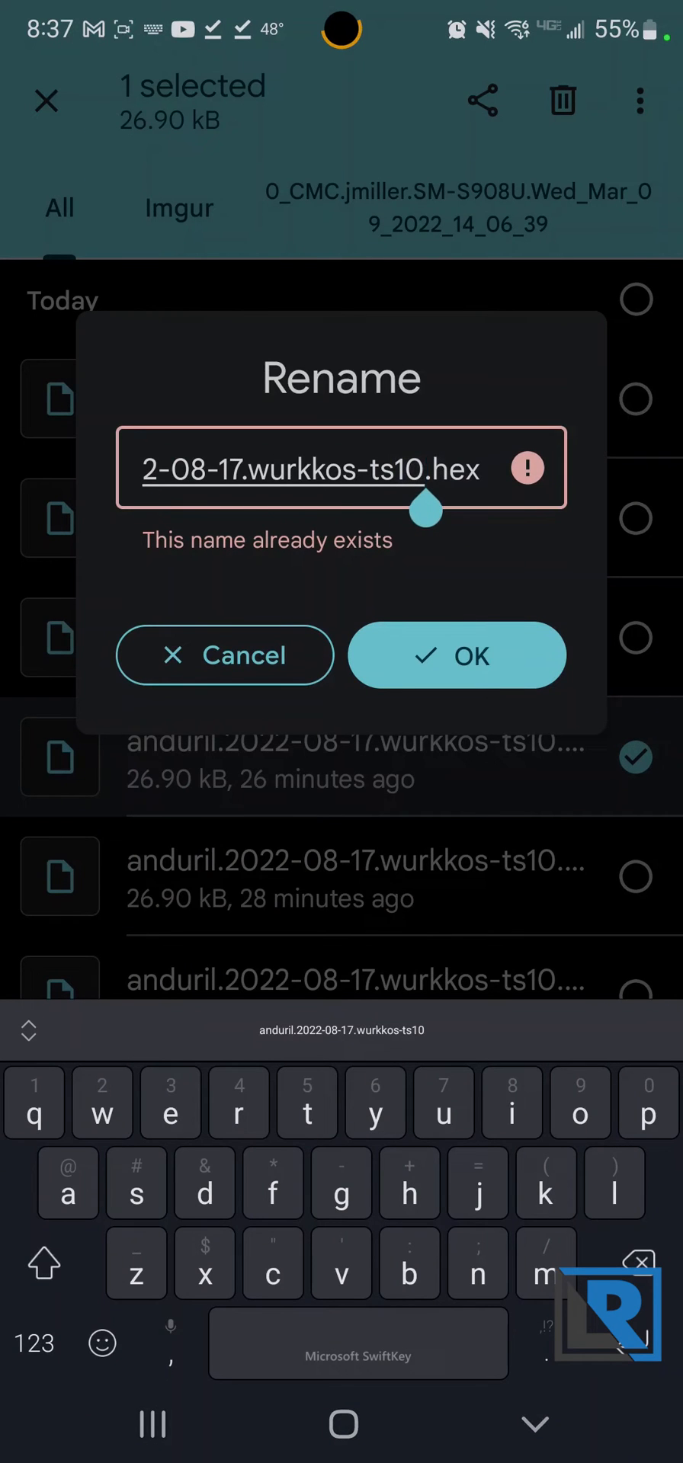
{"action": "type", "text": "2"}
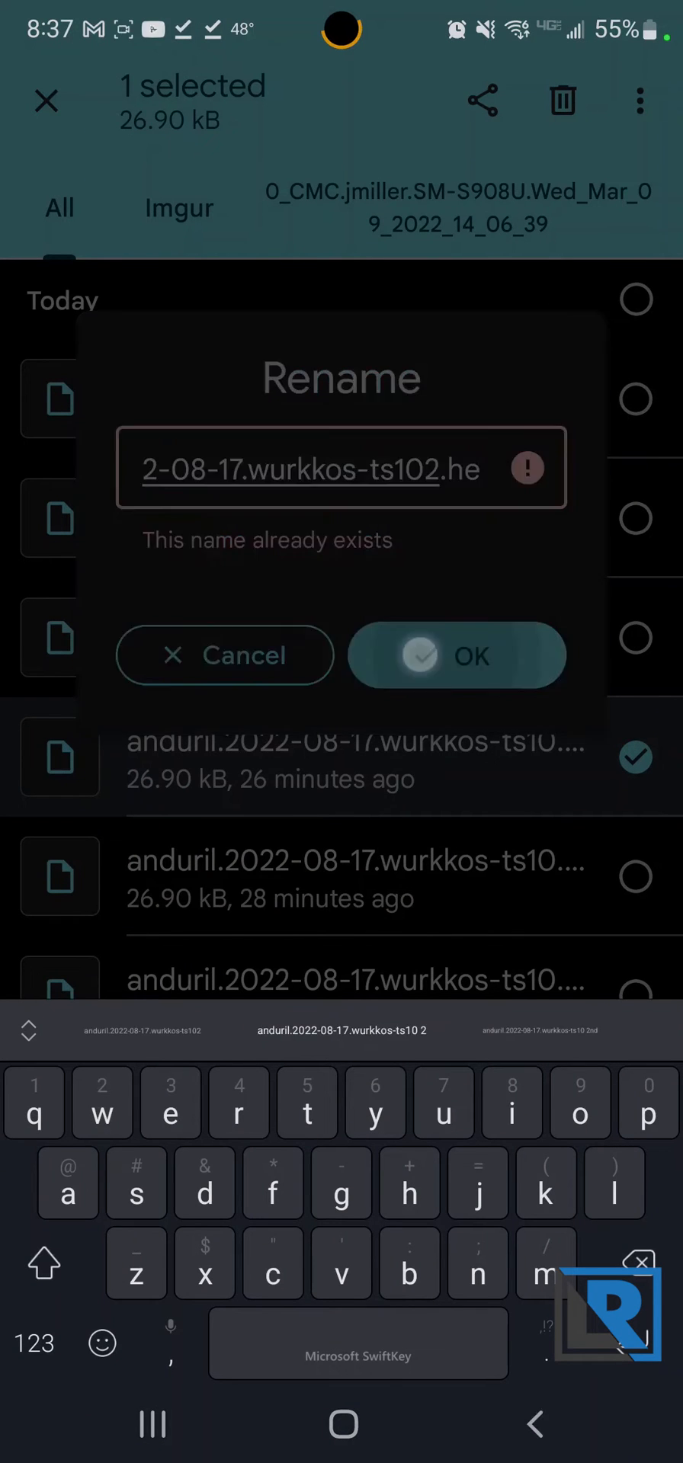
{"action": "left_click", "coordinate": [152, 1423]}
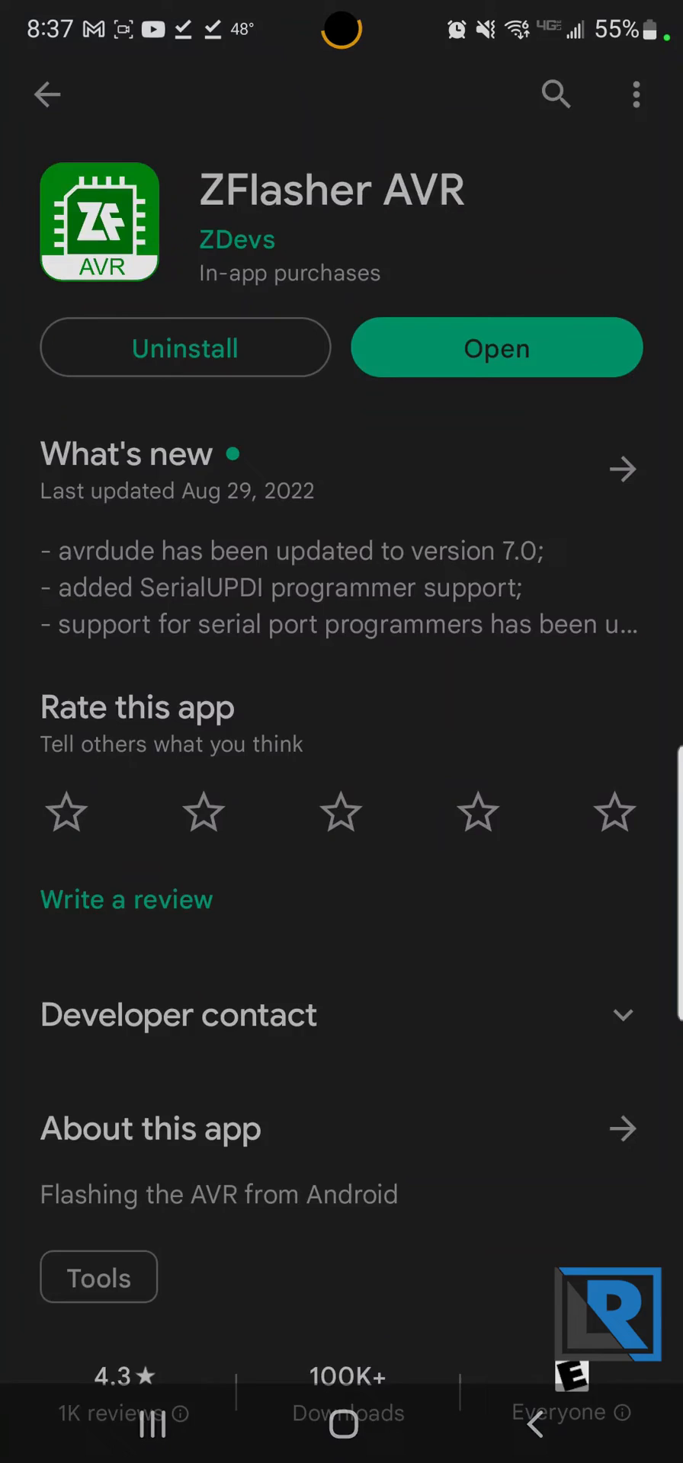
Step: Launch ZFlasher AVR from its Play Store page
{"action": "left_click", "coordinate": [497, 347]}
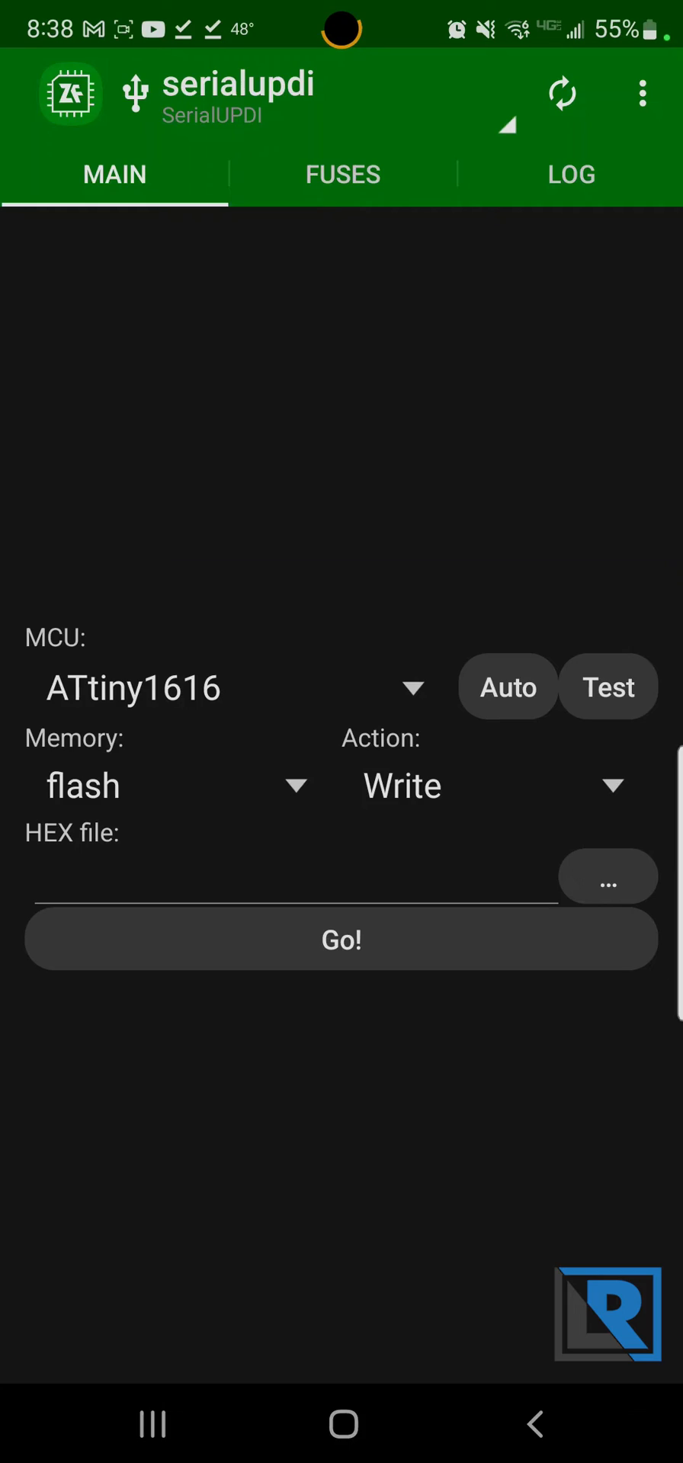
Step: Set ZFlasher AVR to SerialUPDI, ATtiny1616, flash memory, Write action
{"action": "left_click", "coordinate": [339, 939]}
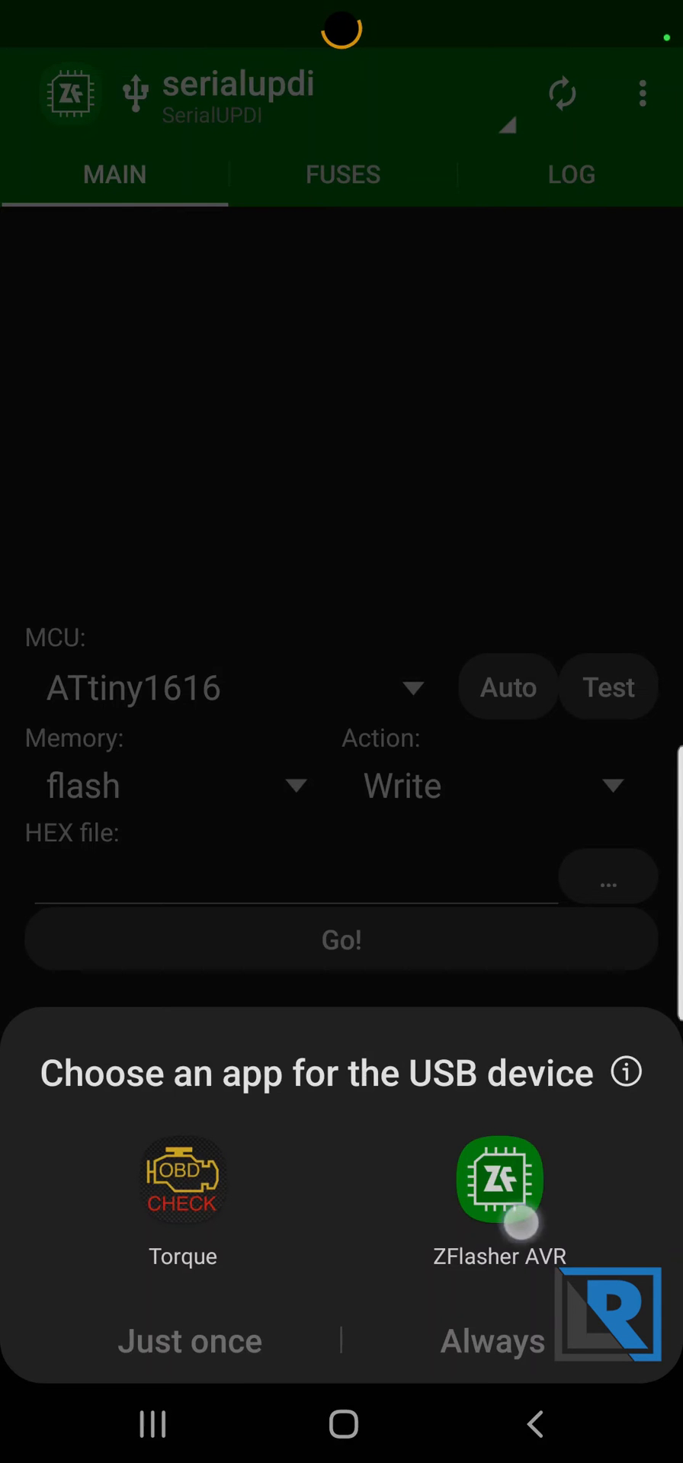
Step: Hand the attached USB programmer to ZFlasher AVR
{"action": "left_click", "coordinate": [498, 1179]}
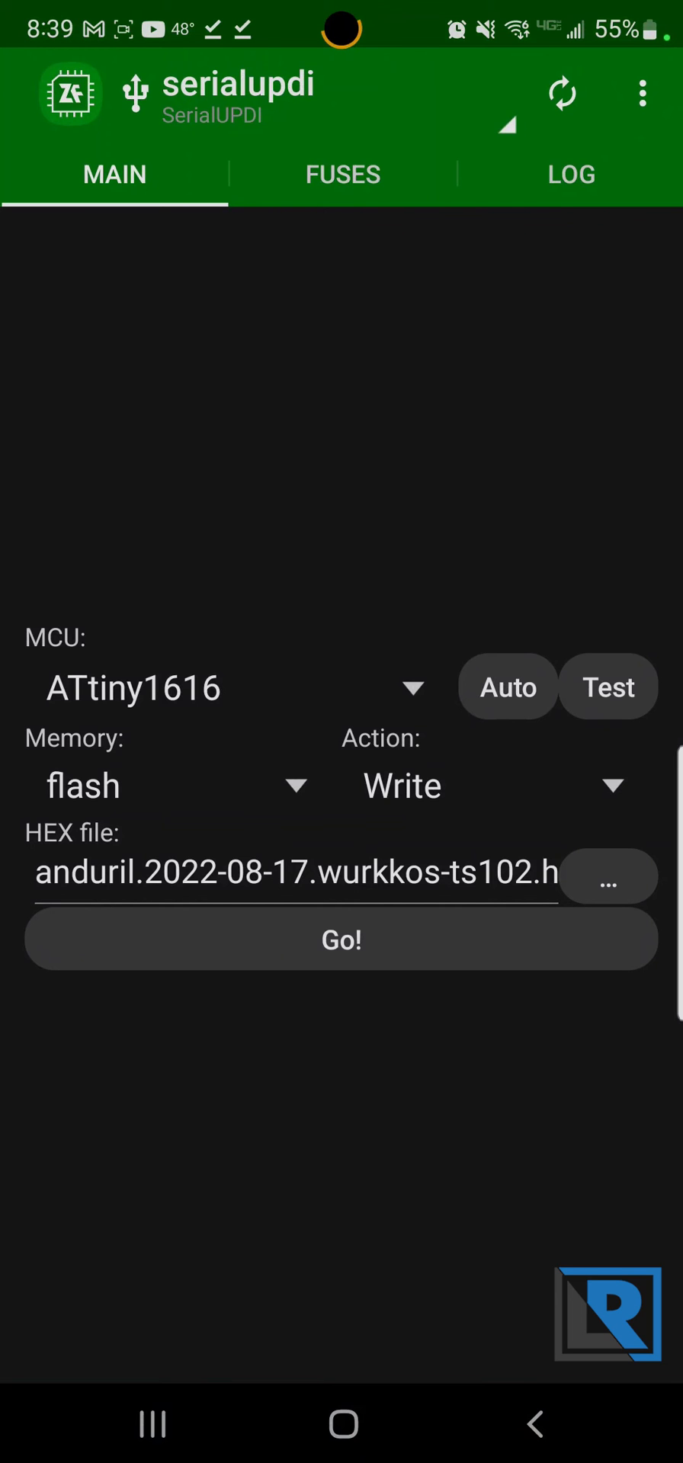
Step: Start writing the ts102 hex firmware to the ATtiny1616's flash with Go!
{"action": "left_click", "coordinate": [339, 939]}
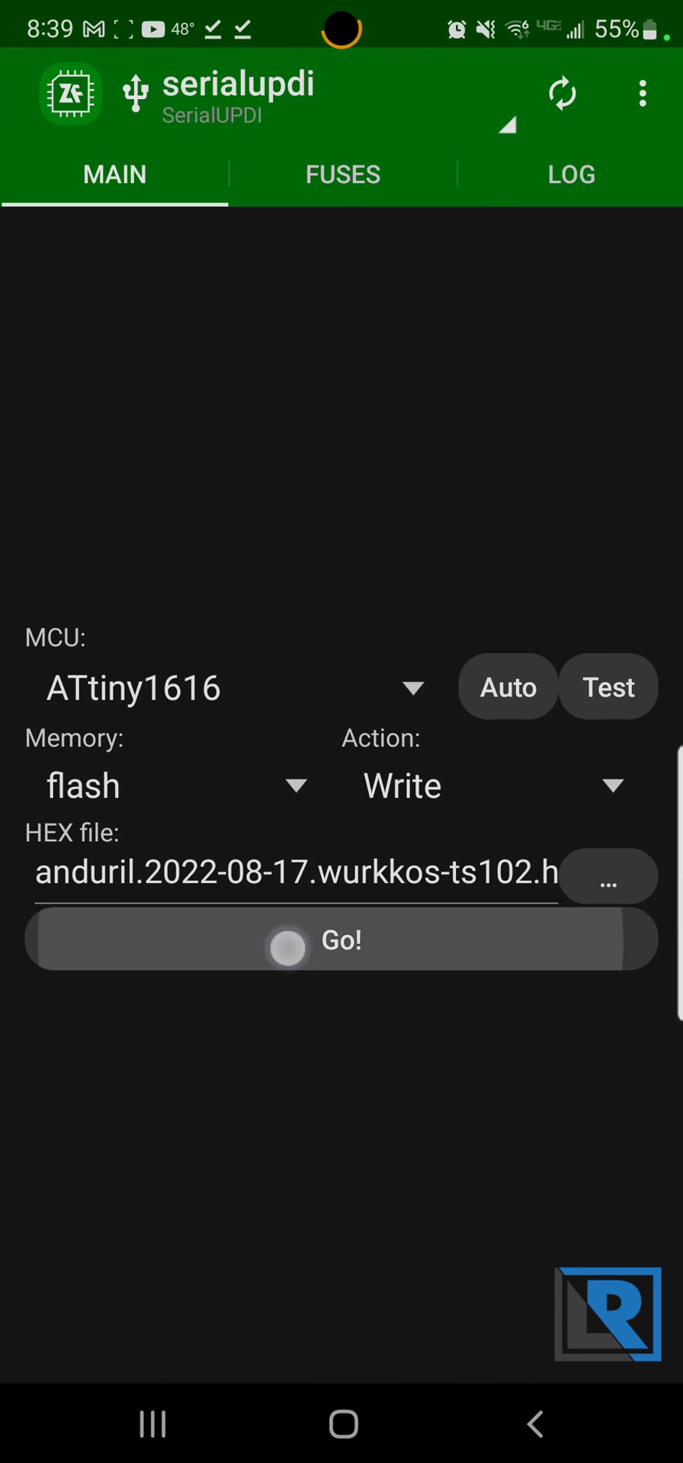
{"action": "left_click", "coordinate": [340, 939]}
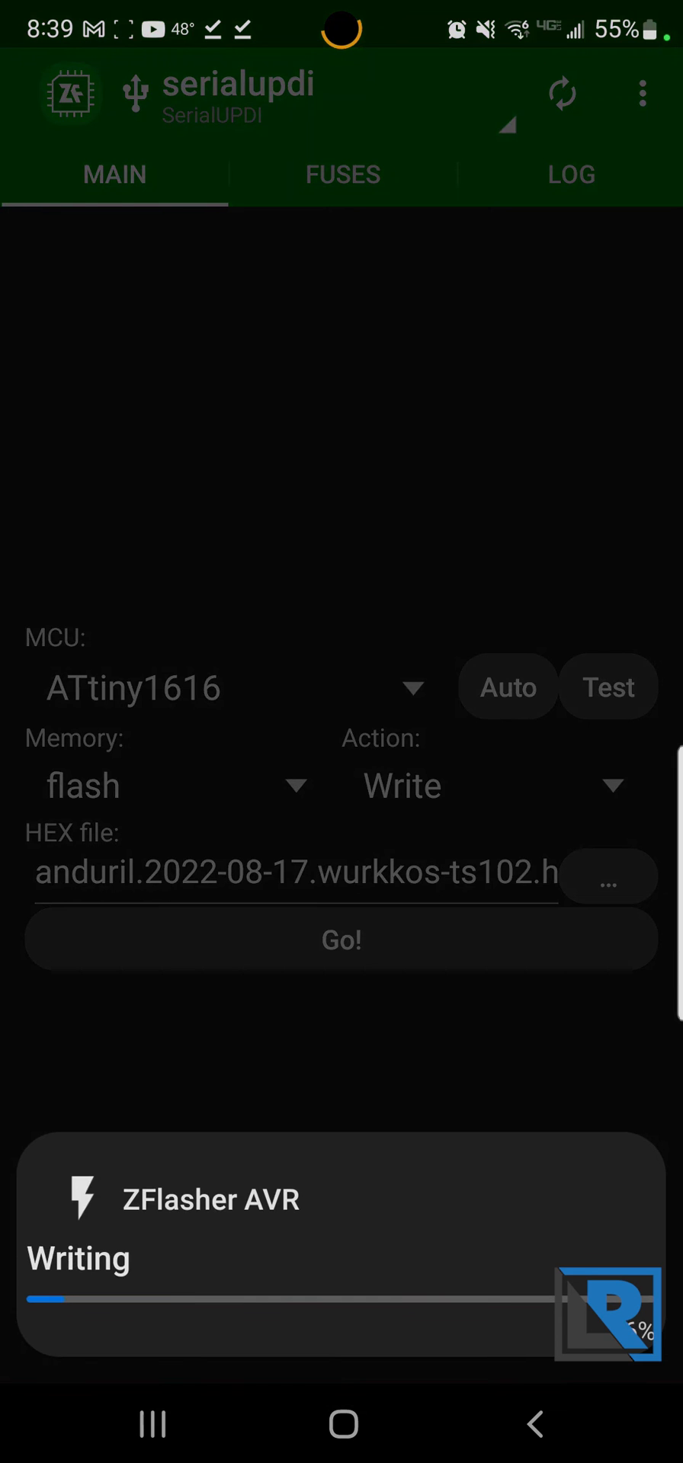